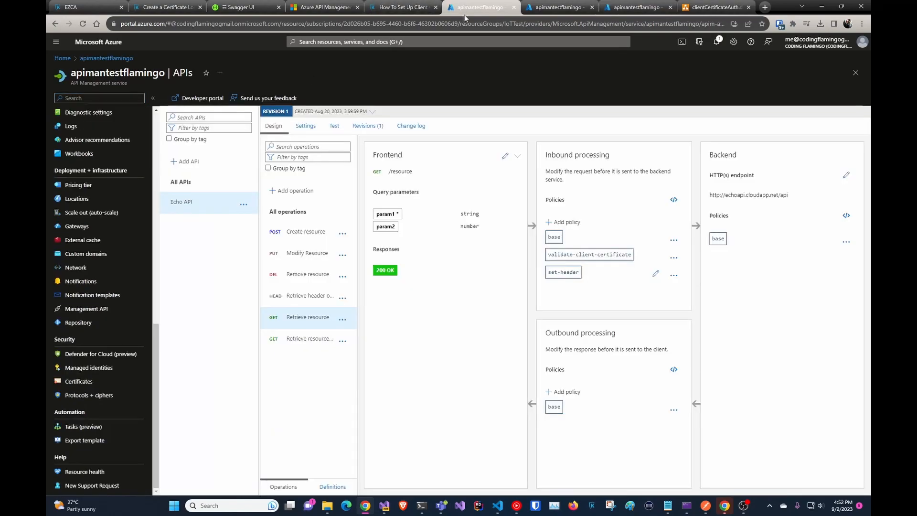
- Show the API Management CA certificates (SAME Root, SAME Infra), then move to the validate-client-certificate policy docs
click(559, 6)
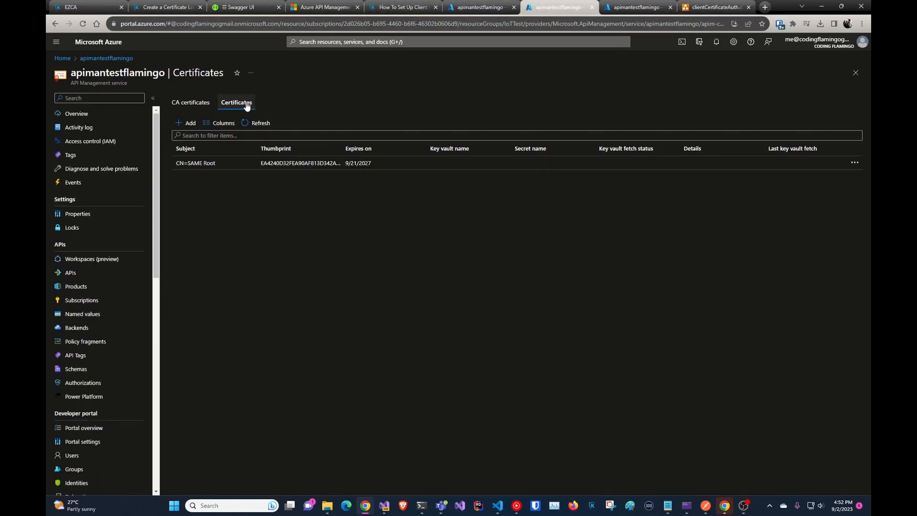
click(190, 102)
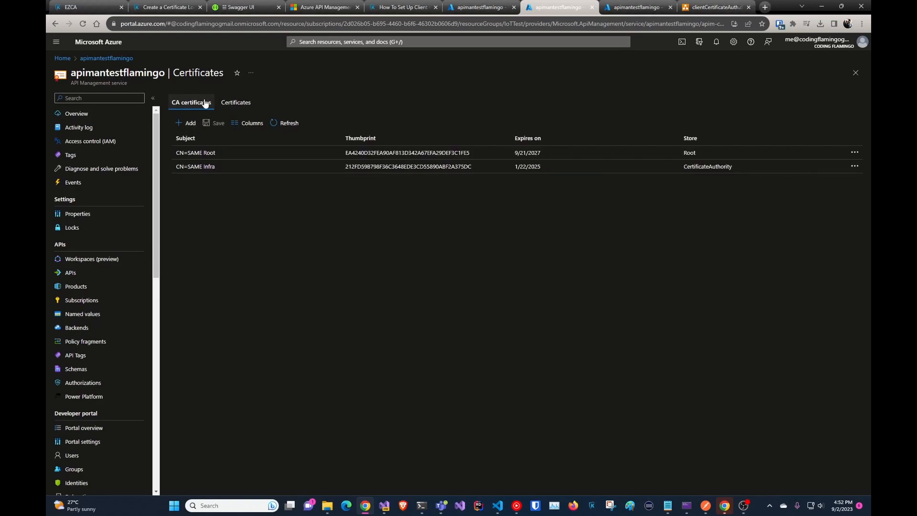
click(324, 7)
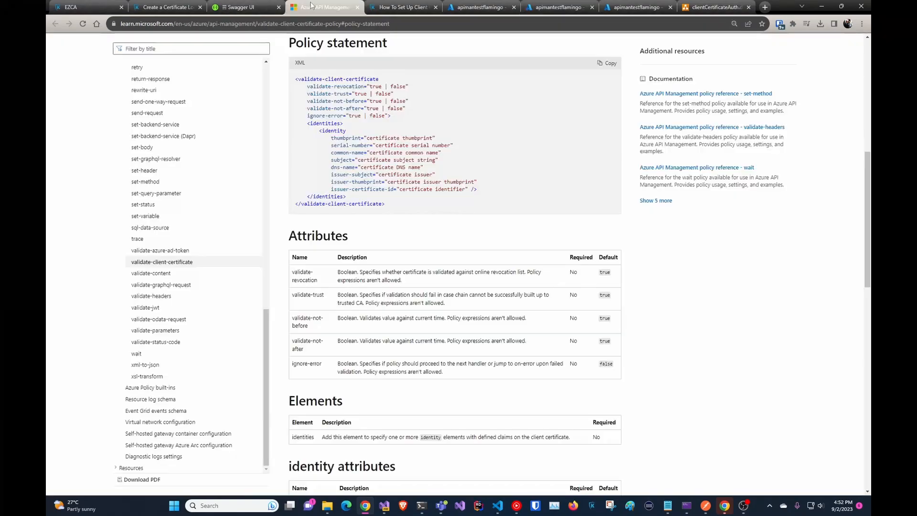
- Scroll through the validate-client-certificate policy statement and attributes
scroll(down, 3)
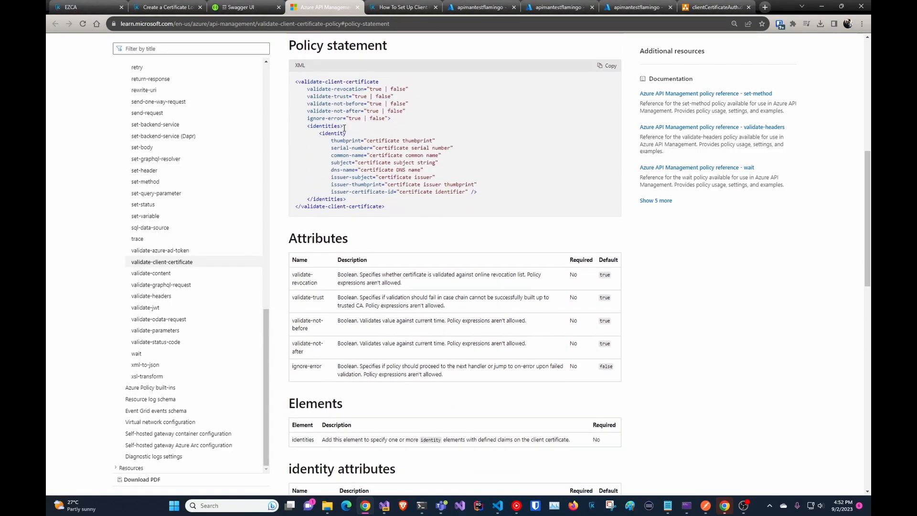
scroll(down, 3)
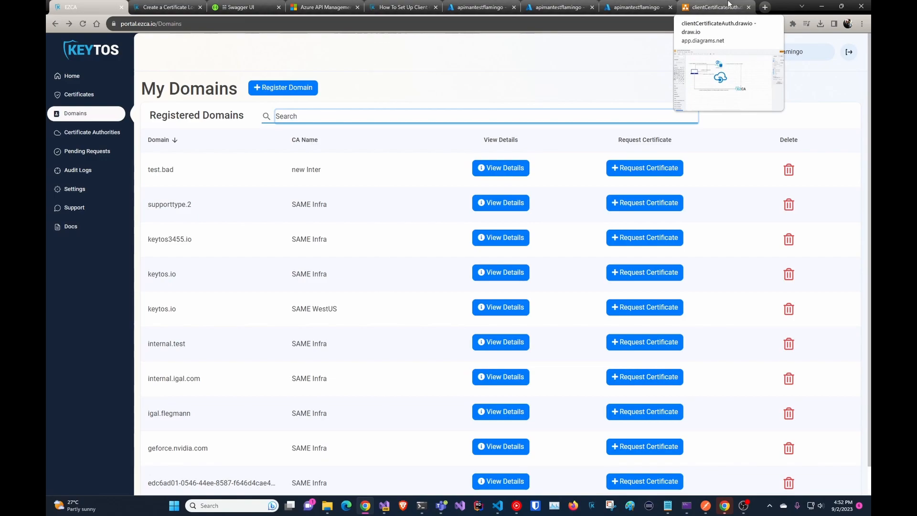
- Bring up the clientCertificateAuth.drawio diagram and select the customer laptop shape
click(715, 6)
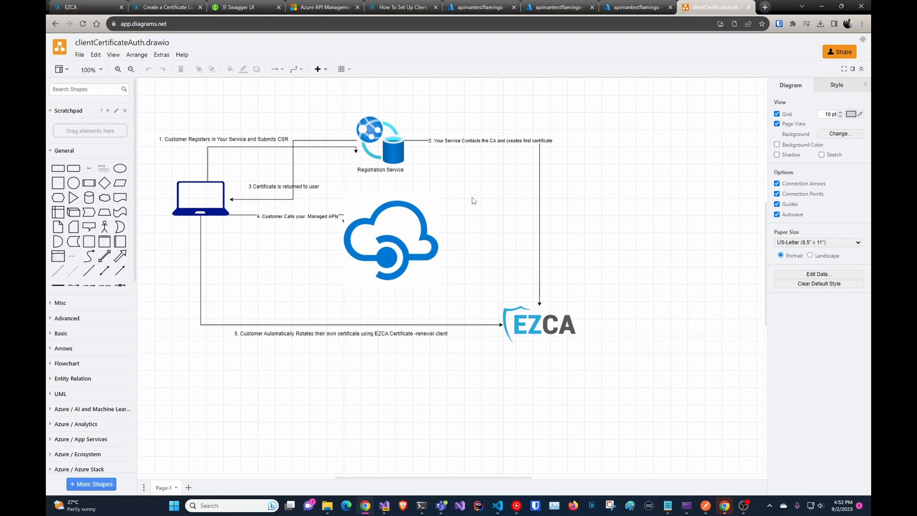
mouse_move(410, 159)
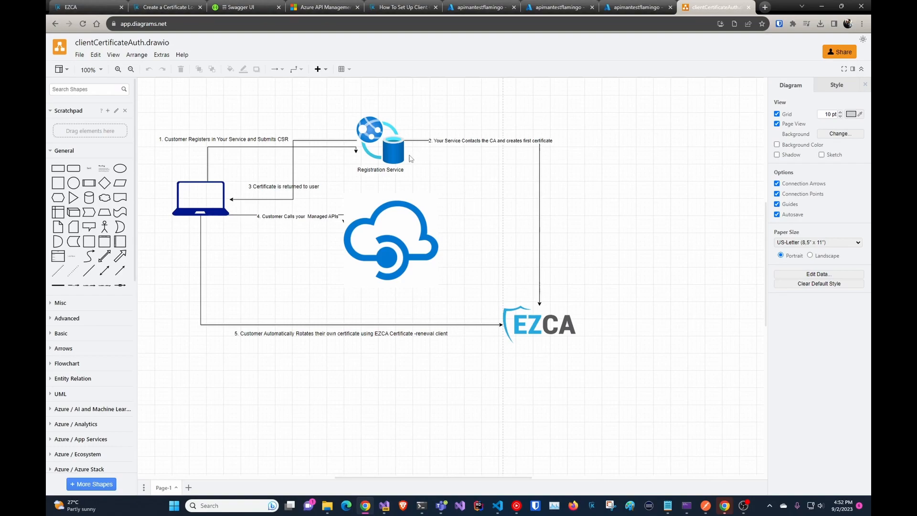
click(200, 196)
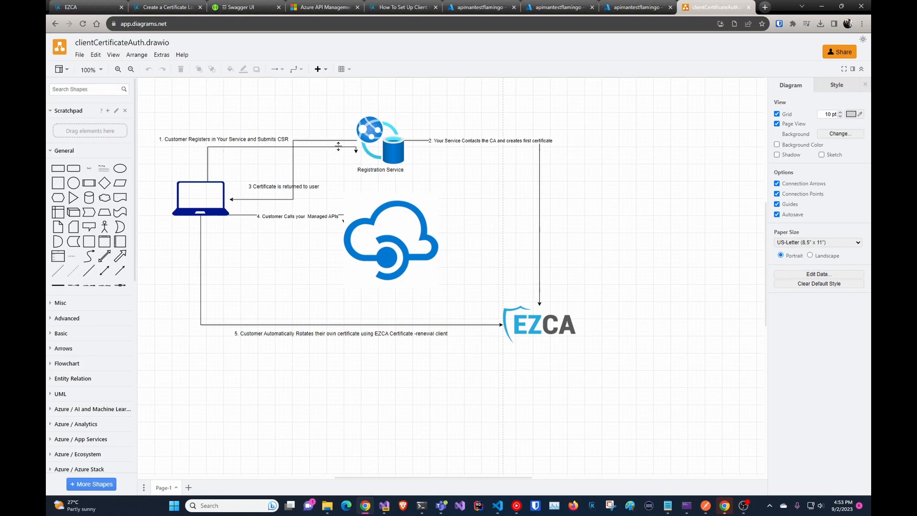
mouse_move(347, 146)
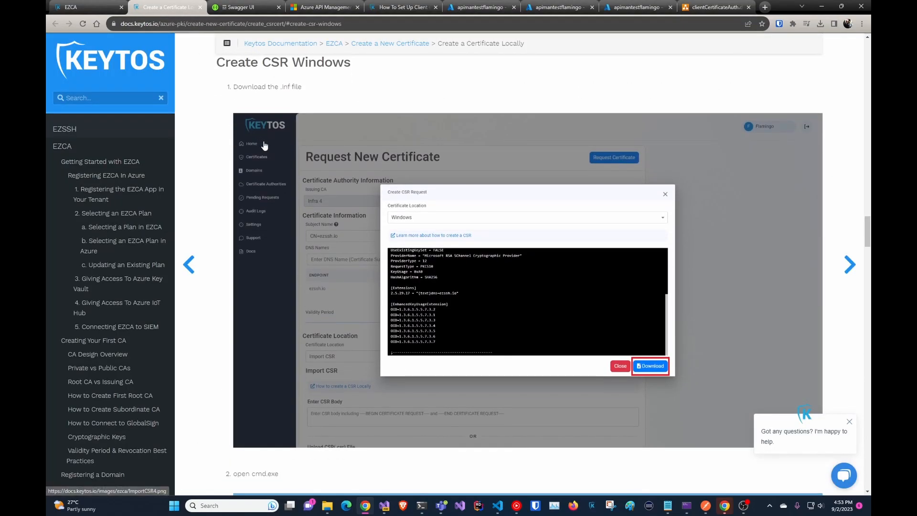
- Read further down the Create CSR Windows guide, then return to the clientCertificateAuth diagram
scroll(down, 3)
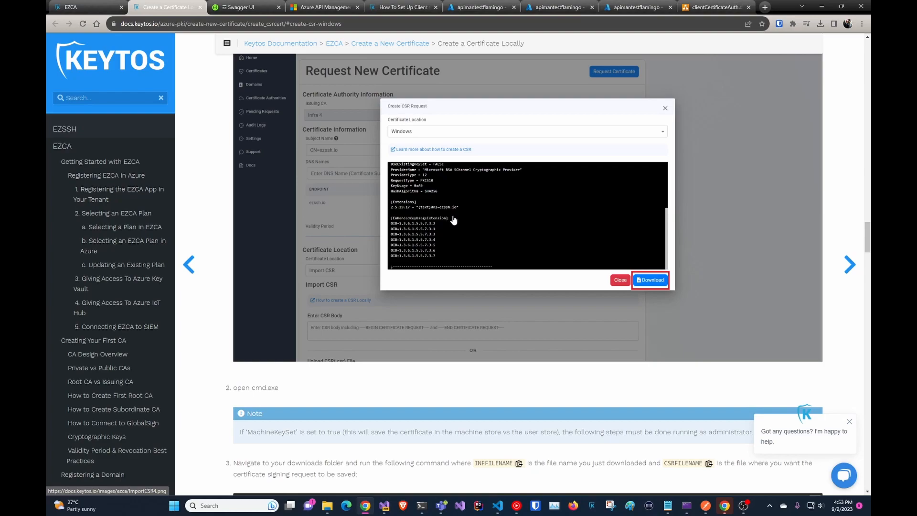
click(712, 6)
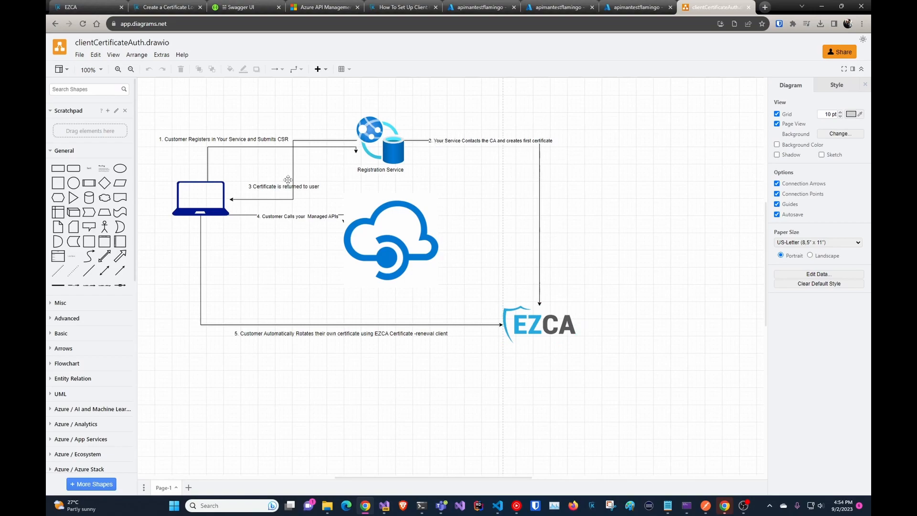
- Highlight the customer laptop, step 5 rotation label and API Management cloud icon in the diagram
click(199, 198)
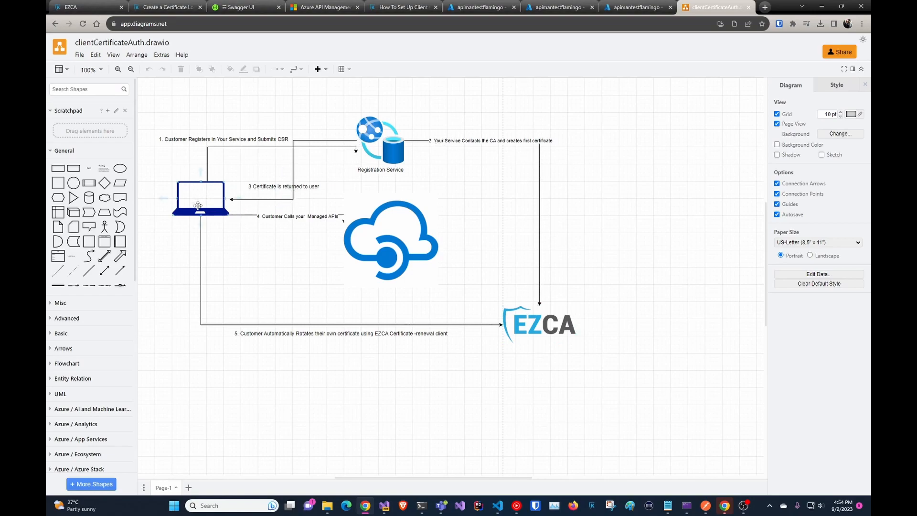
click(390, 239)
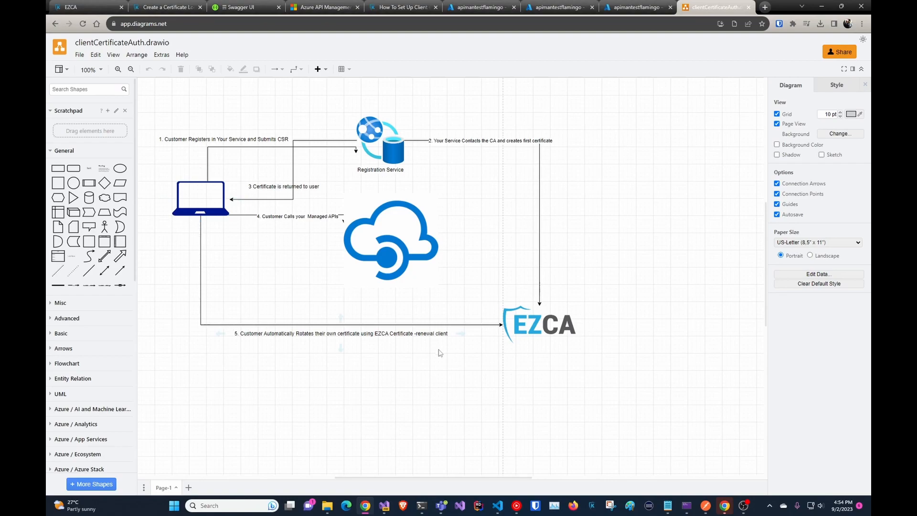
click(540, 325)
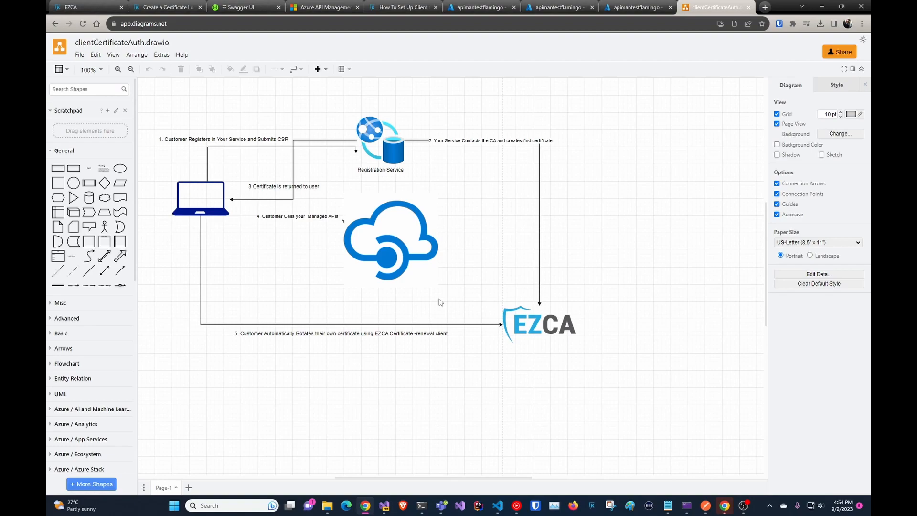
click(390, 239)
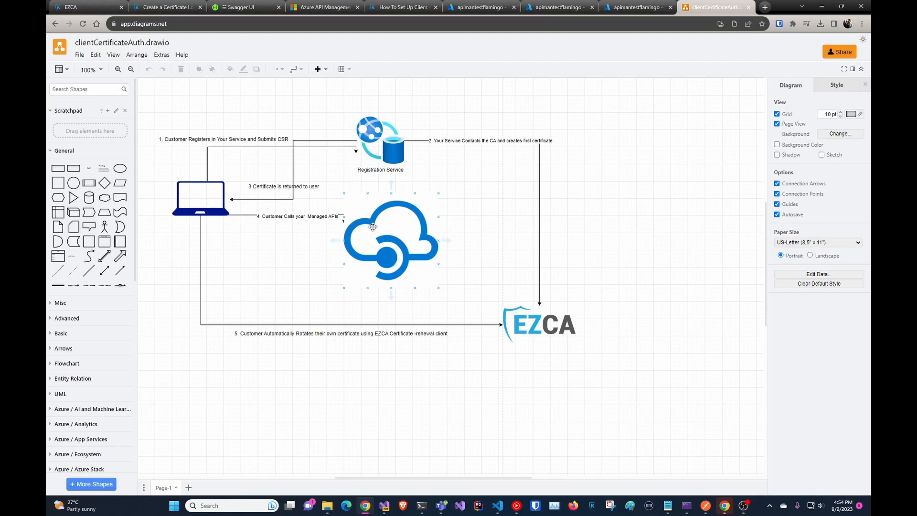
- Revisit the Azure CA certificates list, then bring the EZCA portal back up
click(558, 6)
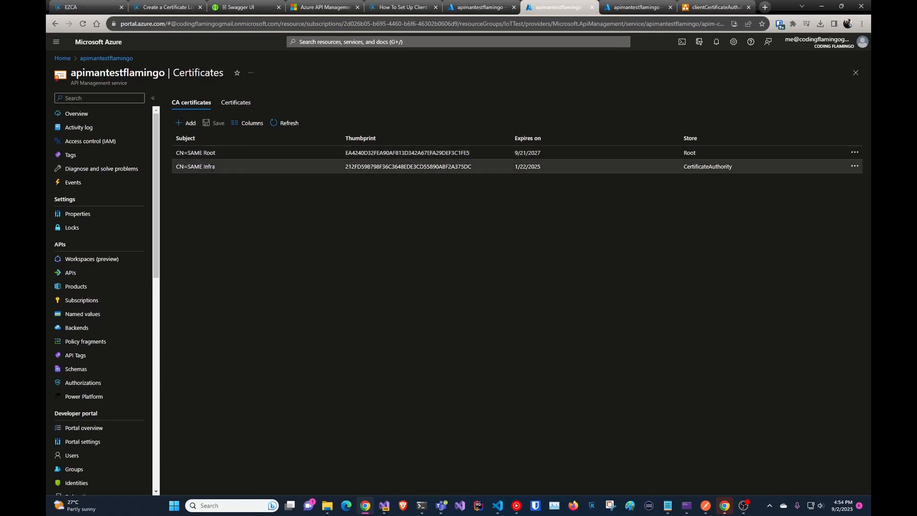
click(85, 7)
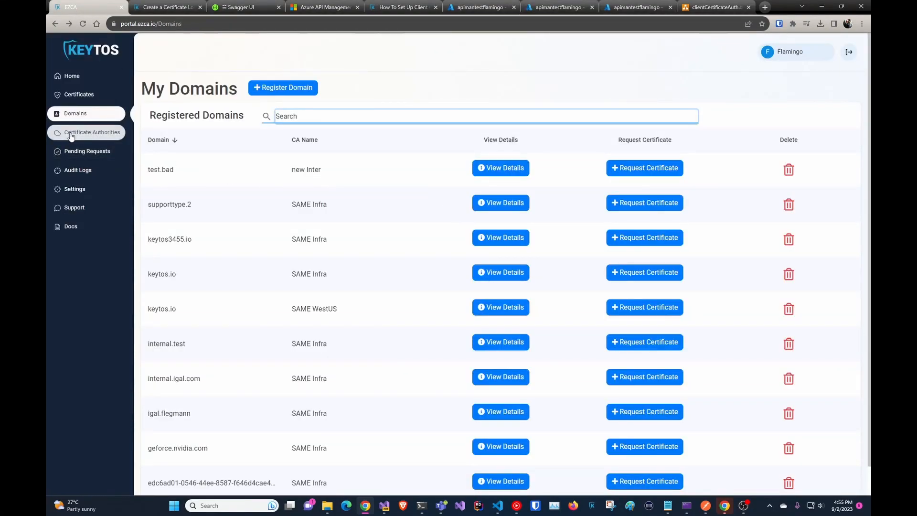
- View details of the SAME WestUS subordinate CA under Certificate Authorities, then move on to the policy file
click(92, 132)
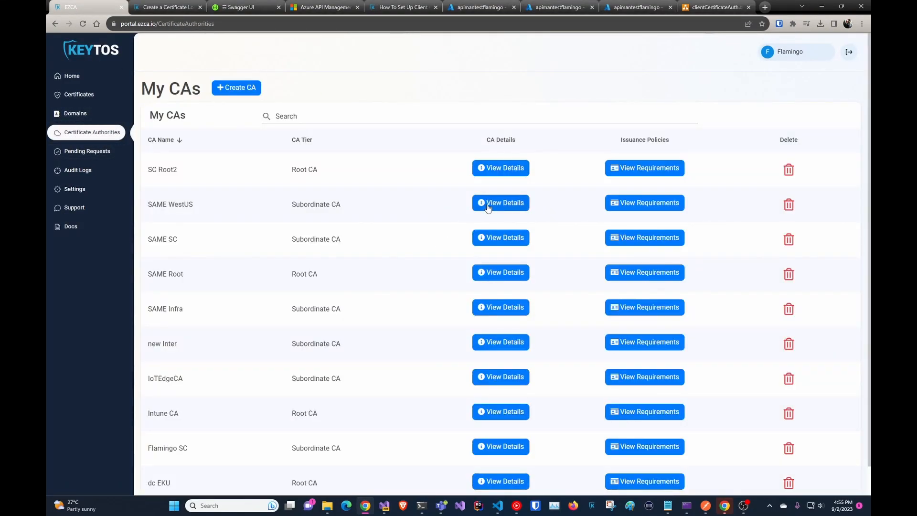
click(500, 203)
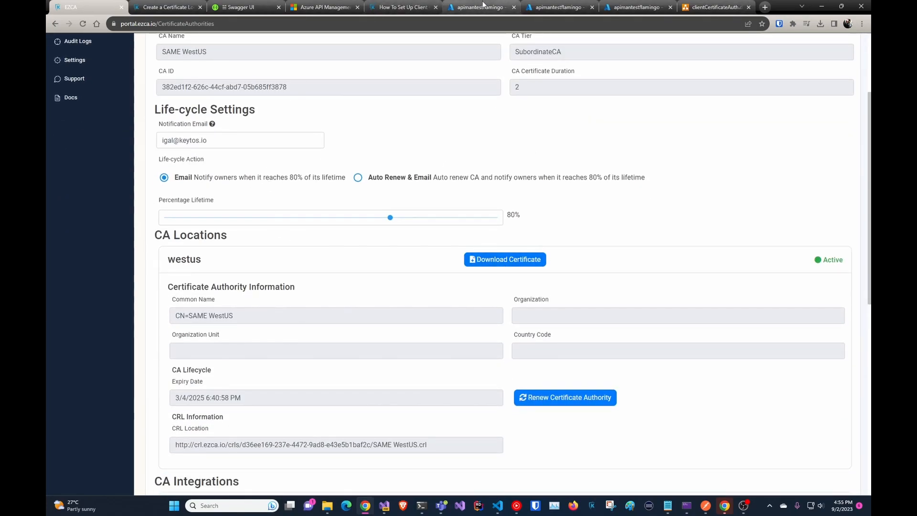
click(559, 7)
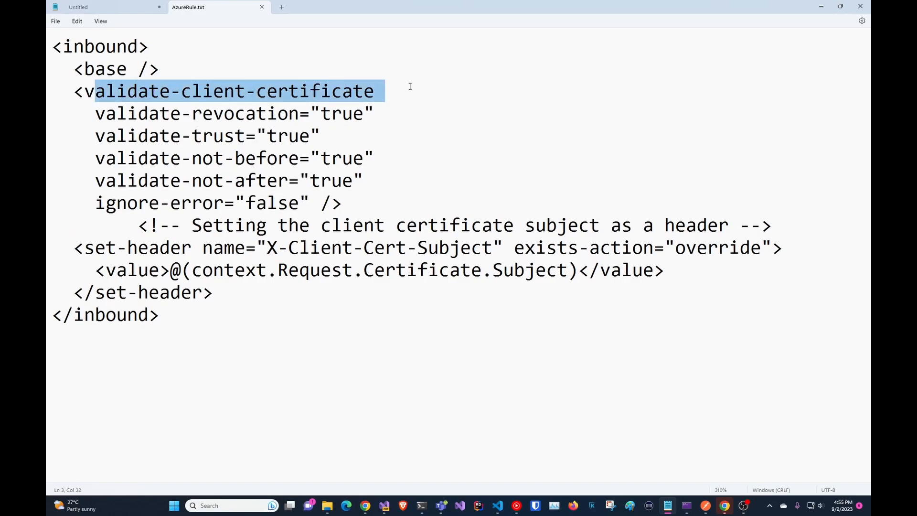
- Walk through the validate-revocation attribute and highlight the X-Client-Cert-Subject header name in AzureRule.txt
click(299, 112)
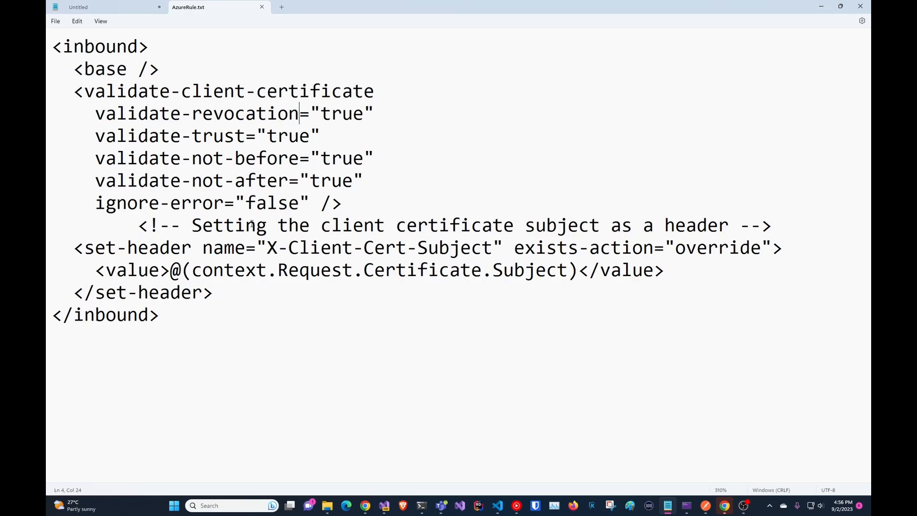
mouse_move(263, 213)
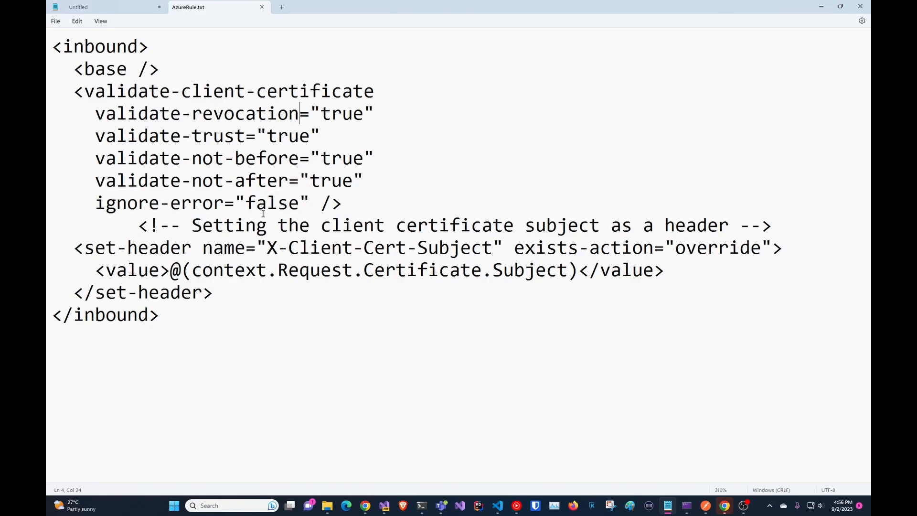
drag(397, 270, 526, 269)
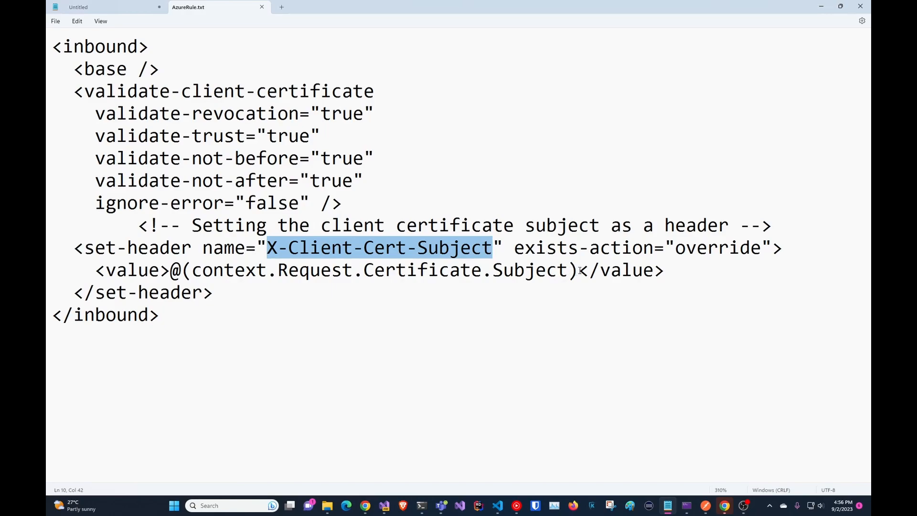
mouse_move(843, 48)
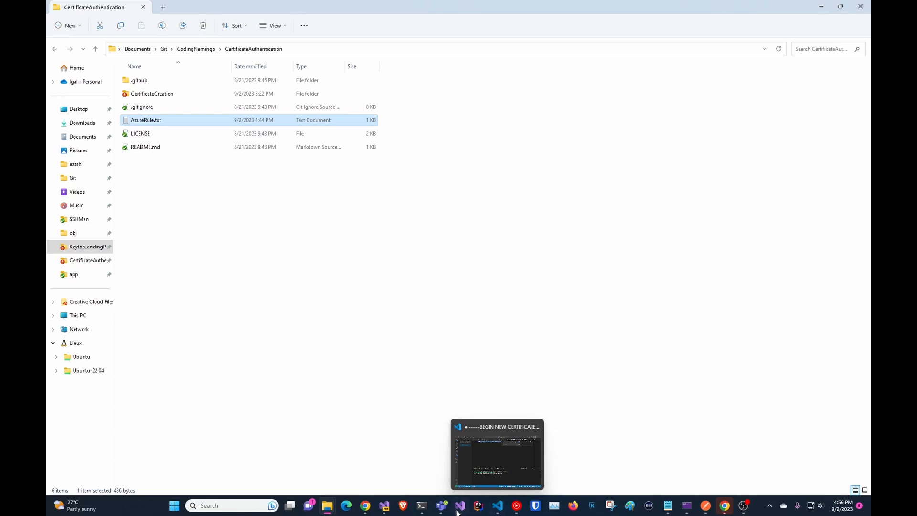
- Bring Visual Studio forward and read RegisterNewUserAsync in CertificateRegistrationController.cs
click(458, 505)
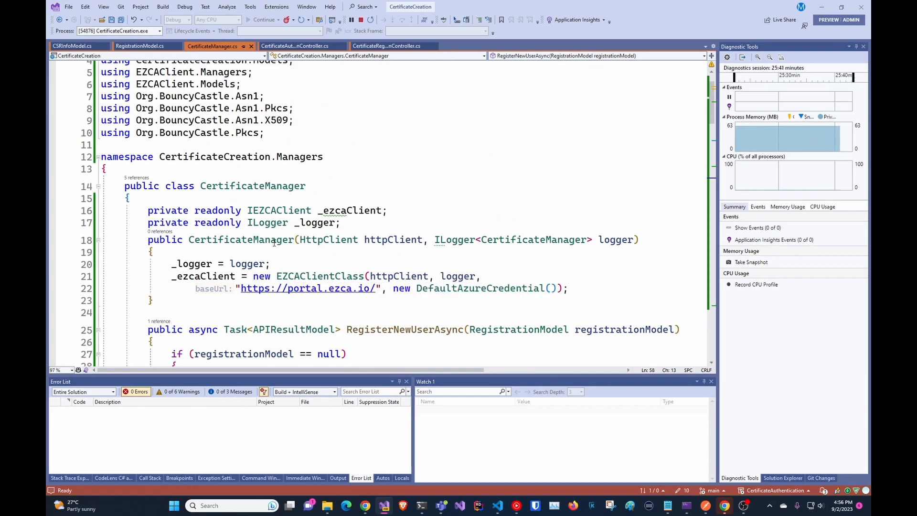
click(386, 45)
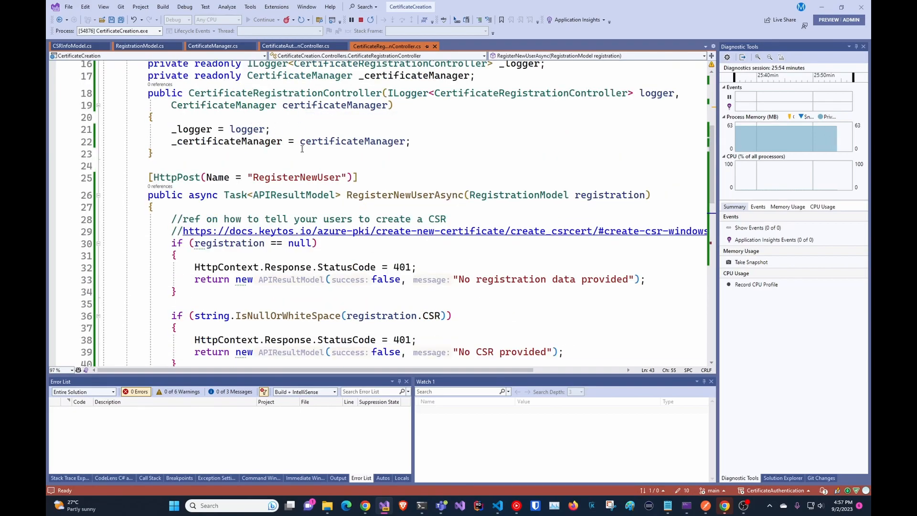
scroll(down, 3)
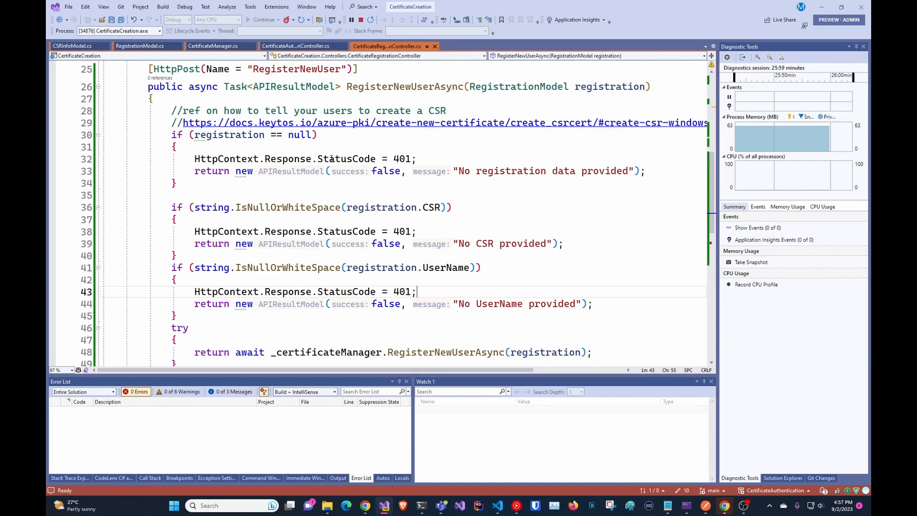
scroll(down, 3)
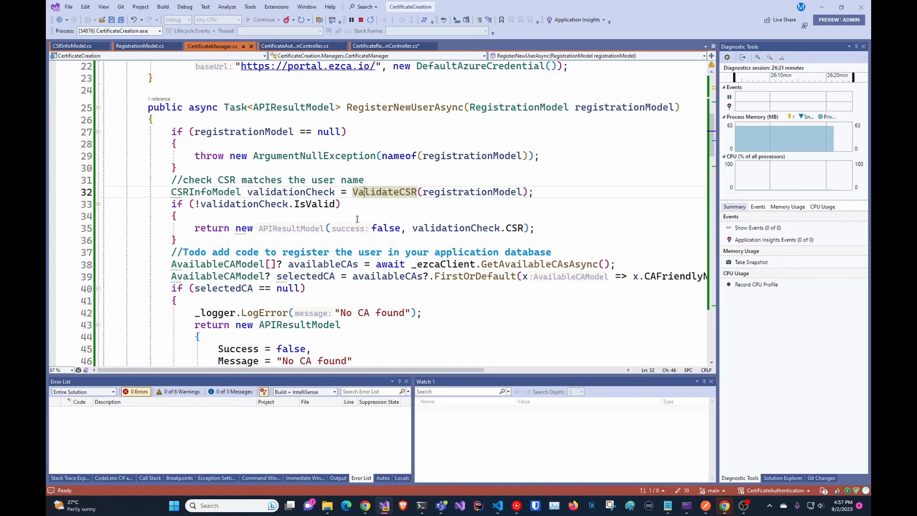
scroll(down, 3)
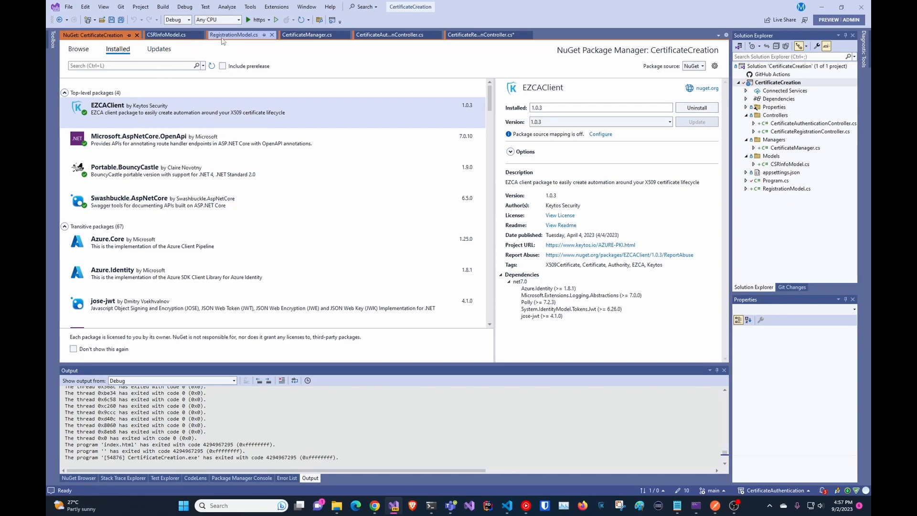
- Return to the CertificateManager.cs code that selects the CA named 'SAME WestUS'
click(308, 35)
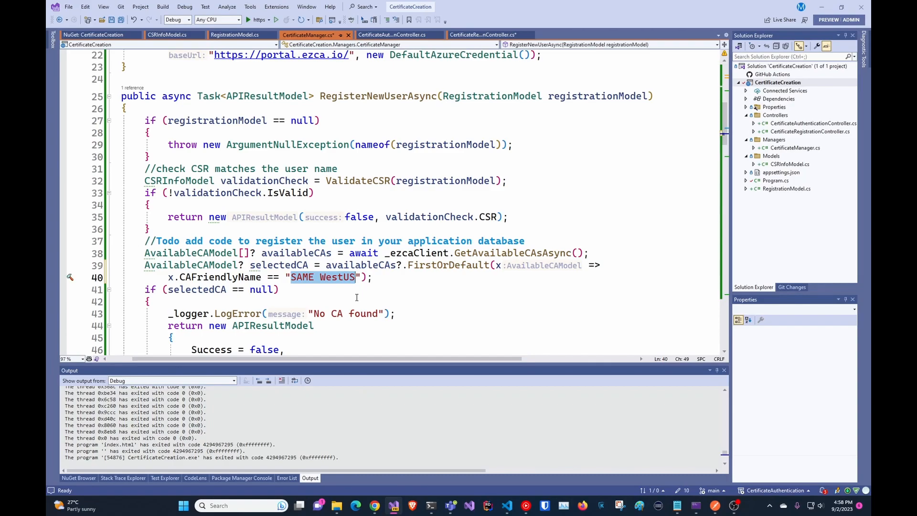
- Review RegisterDomainAsync, RequestCertificateAsync and DecomposeCSR, then start the web API for testing
scroll(down, 3)
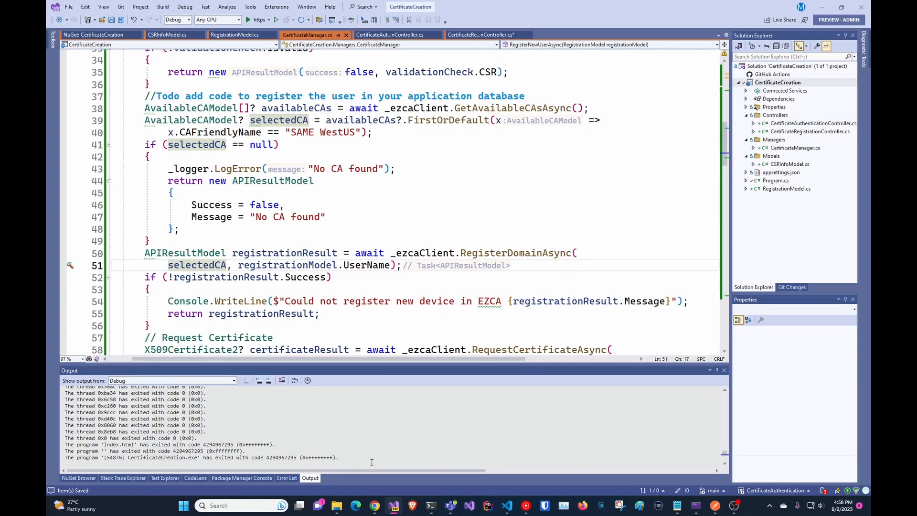
mouse_move(374, 387)
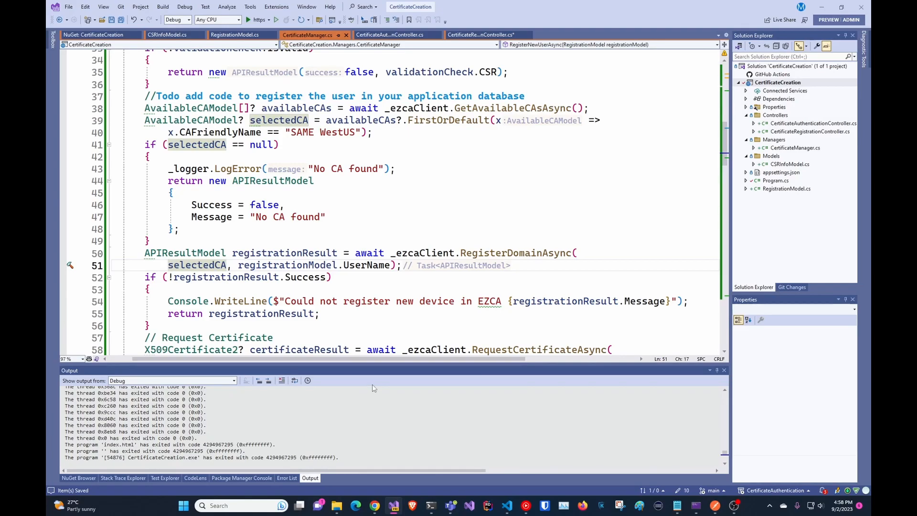
scroll(down, 3)
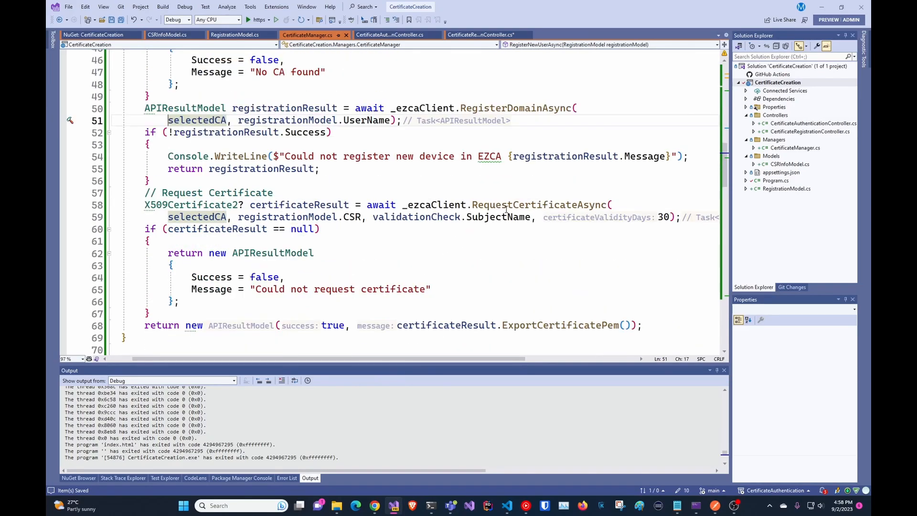
scroll(down, 3)
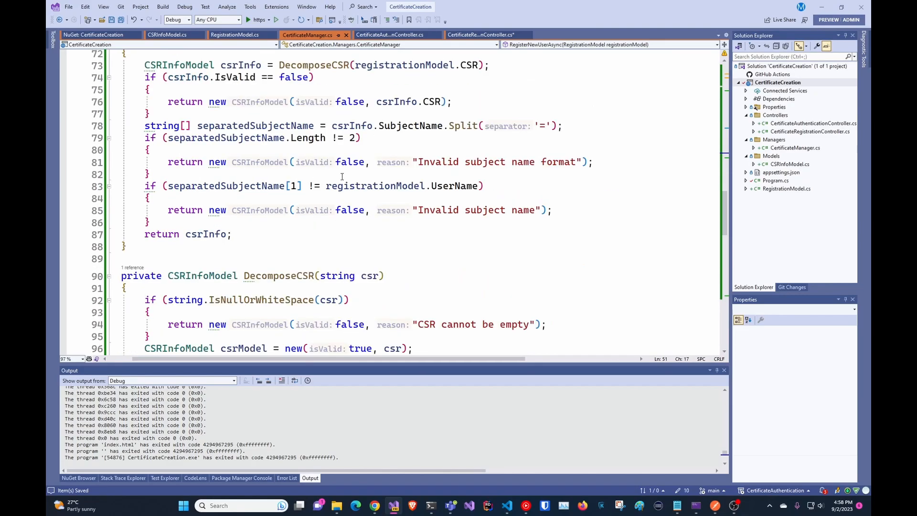
scroll(down, 3)
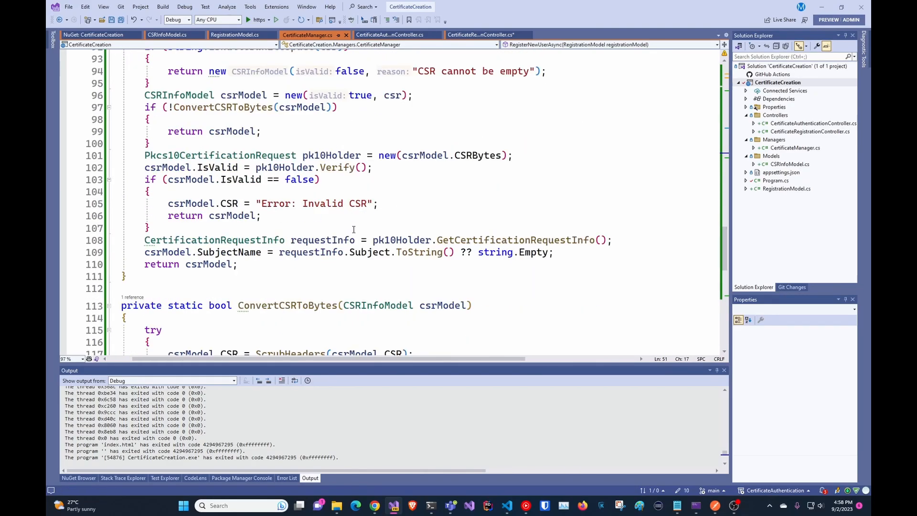
scroll(down, 3)
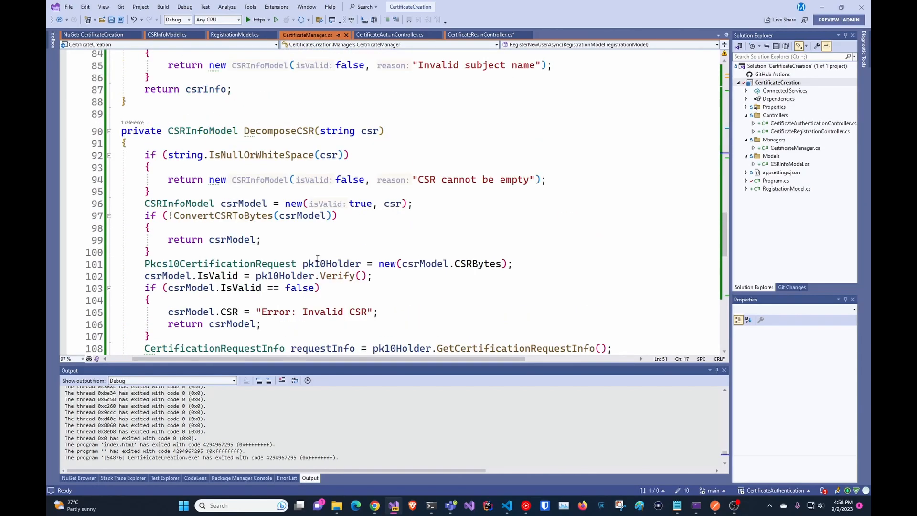
click(275, 19)
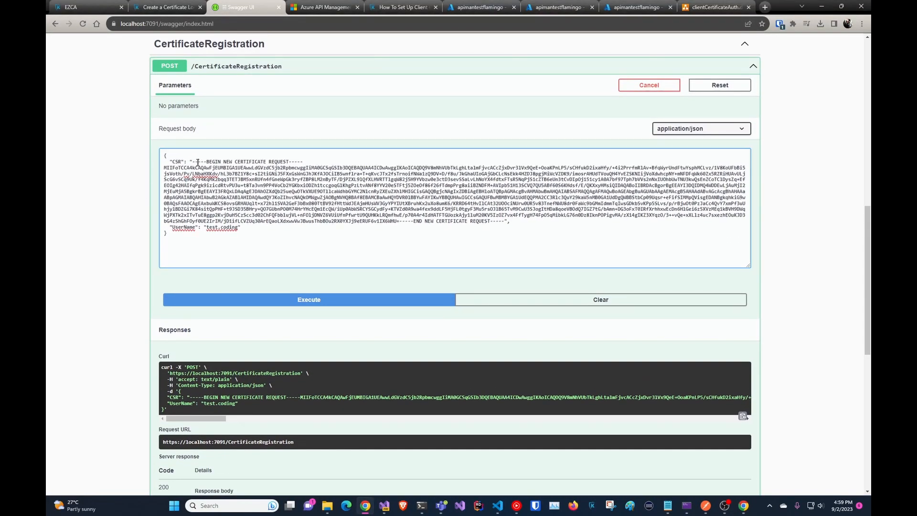
mouse_move(440, 505)
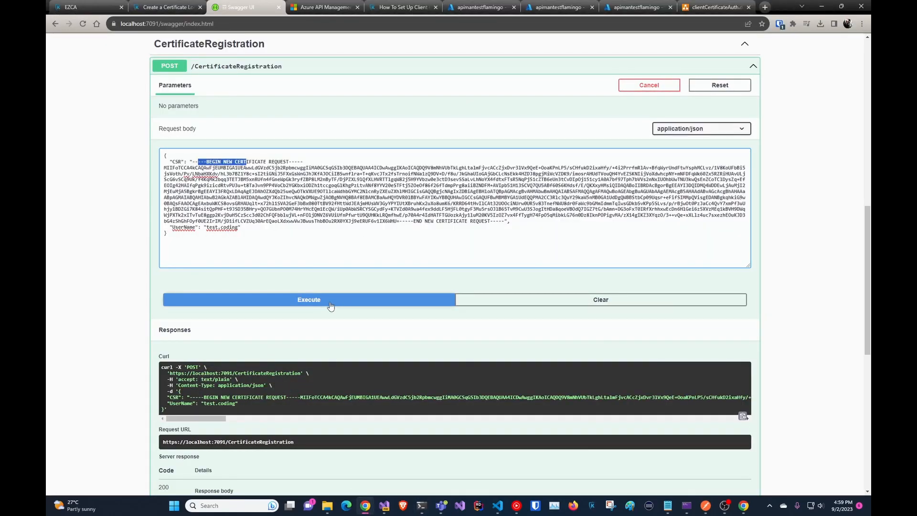
- Execute the registration request for test.coding with its CSR and view the issued-certificate response
click(308, 299)
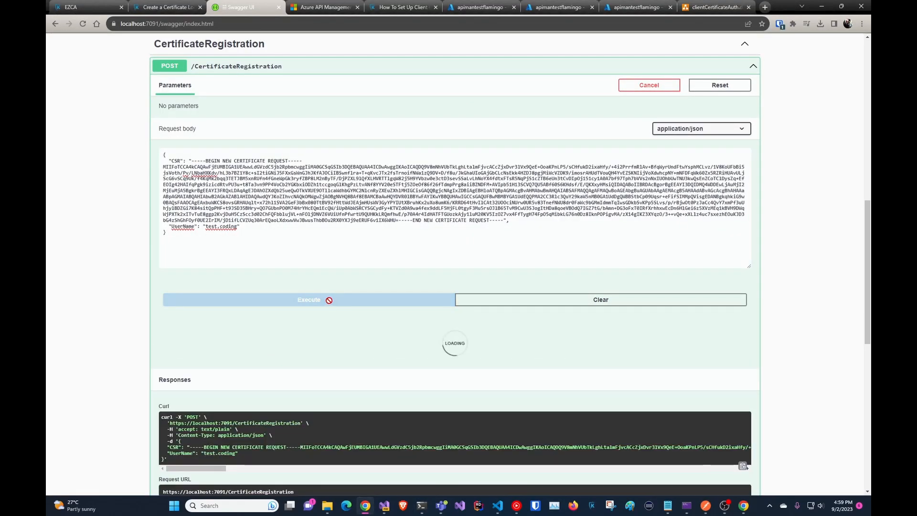
click(309, 299)
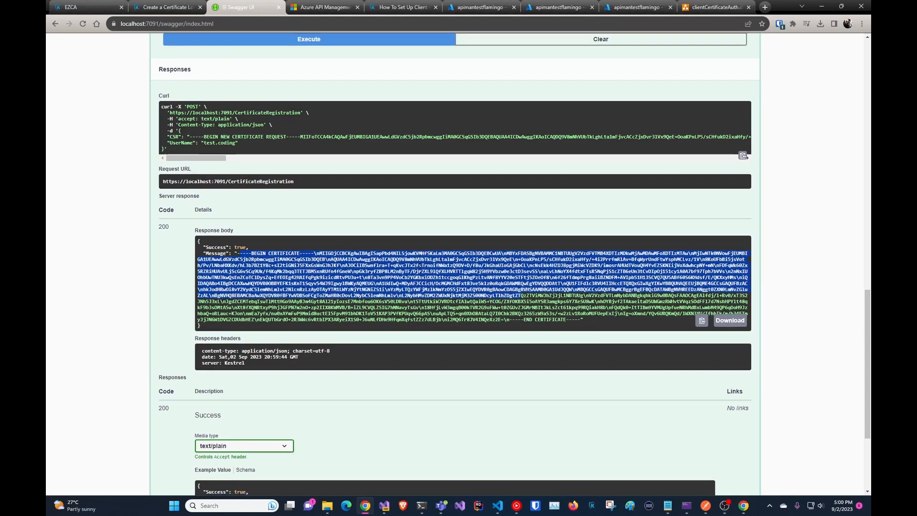
scroll(down, 3)
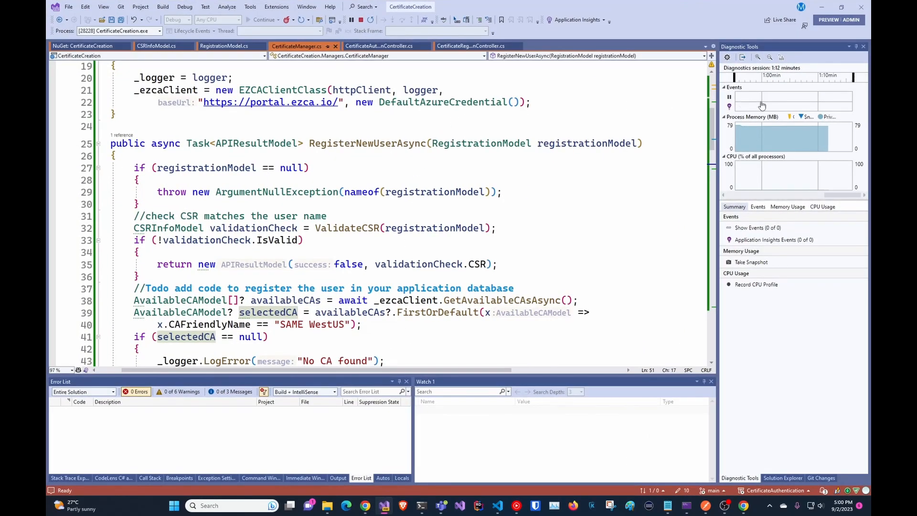
- Show CertificateAuthenticationController.cs with its Get method reading the X-Client-Cert-Subject header
click(379, 46)
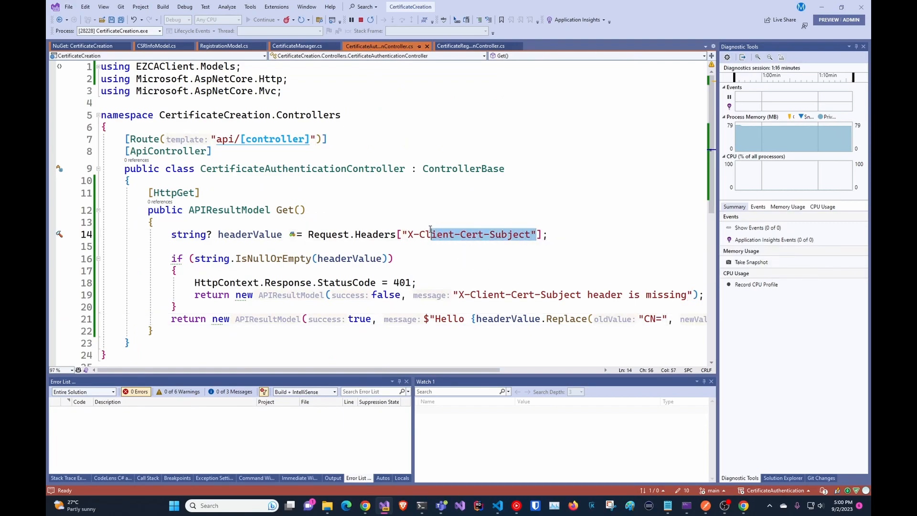
mouse_move(468, 235)
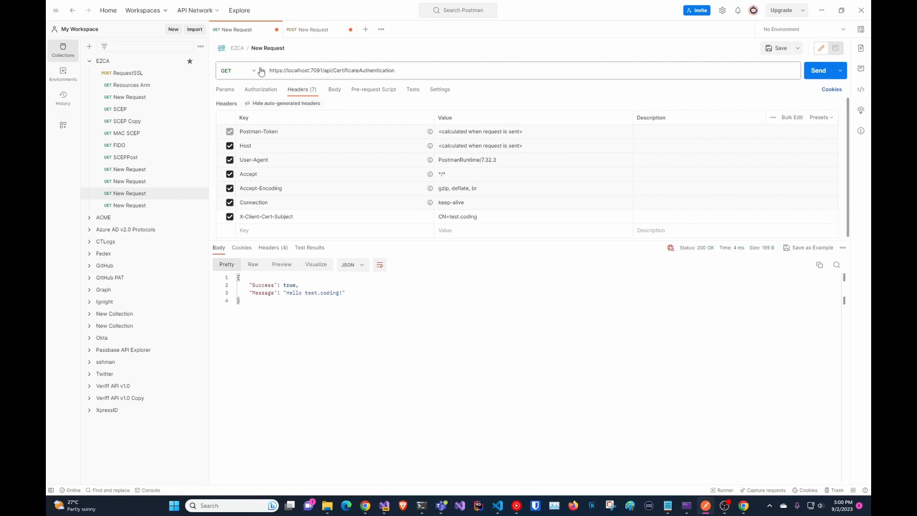
mouse_move(818, 70)
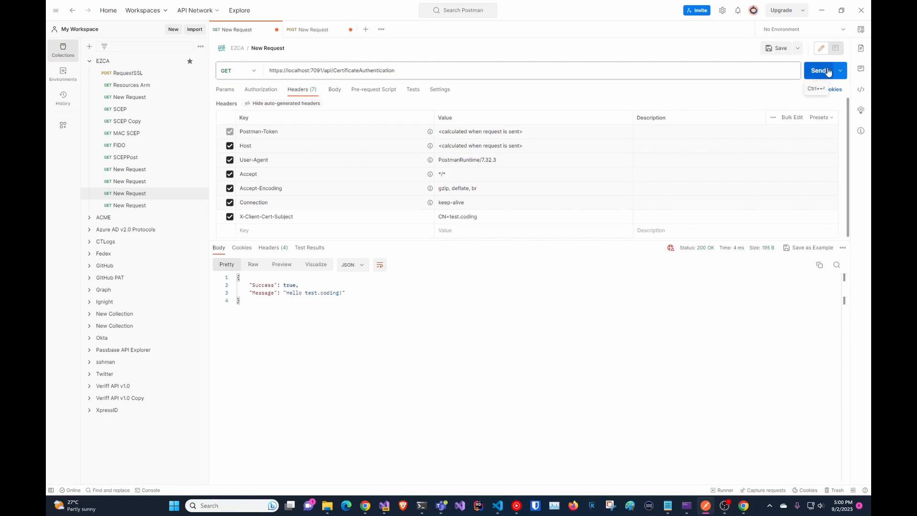
mouse_move(825, 72)
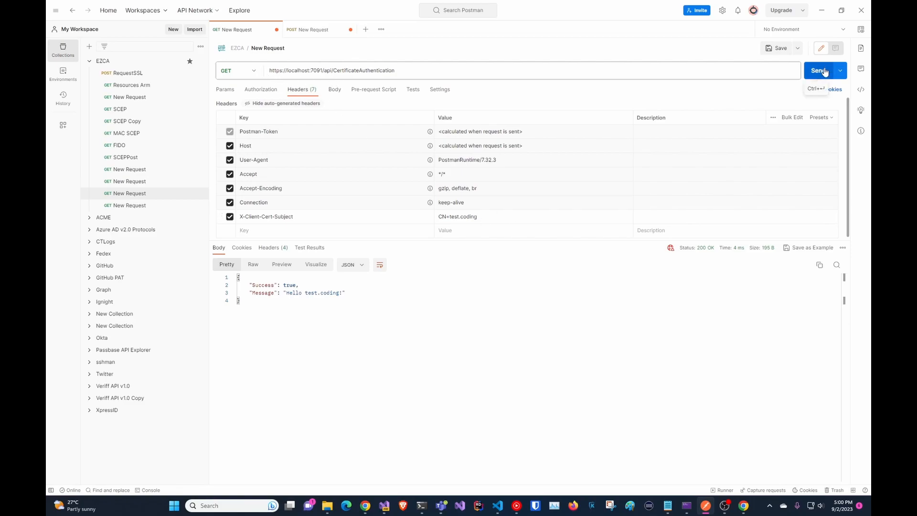